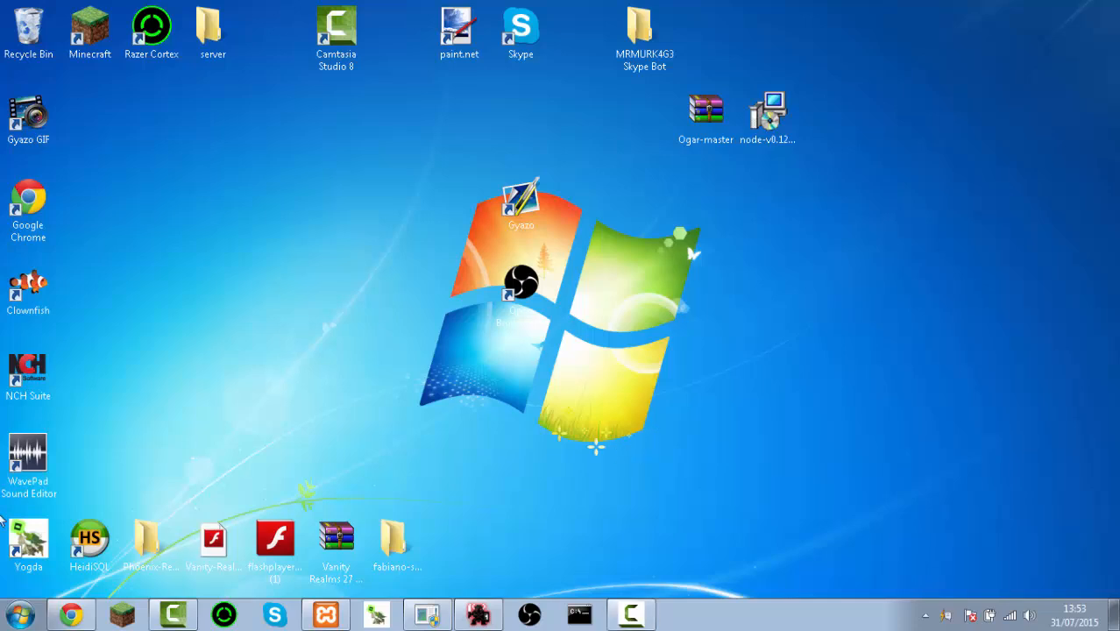
Look up the Ogar project and Node.js sites in Chrome, returning to the Ogar GitHub page
click(70, 613)
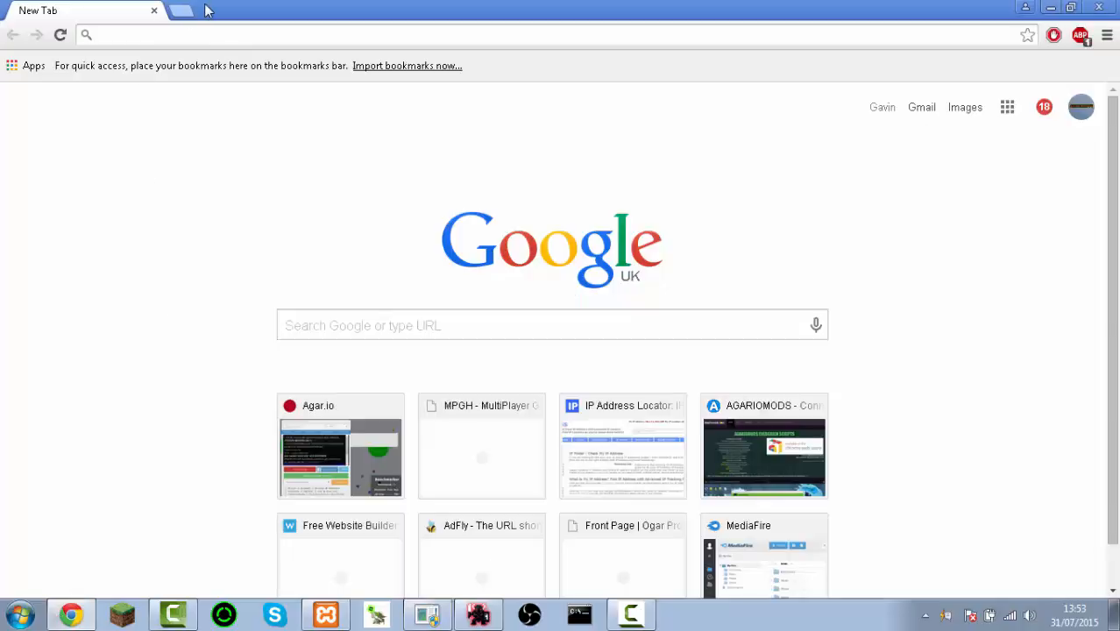
click(209, 35)
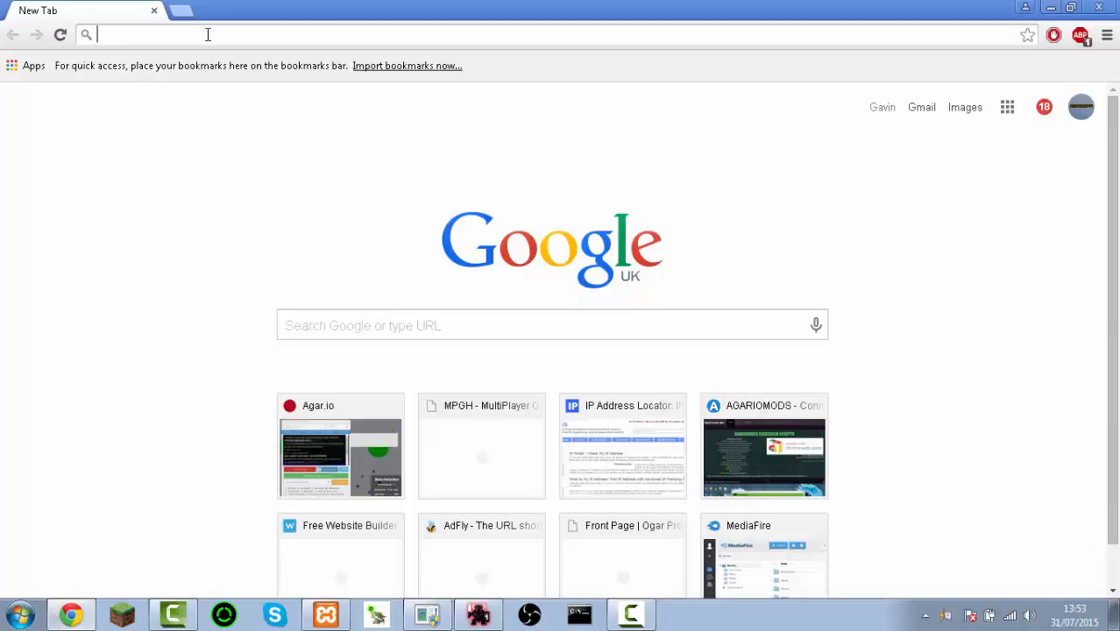
text(oga)
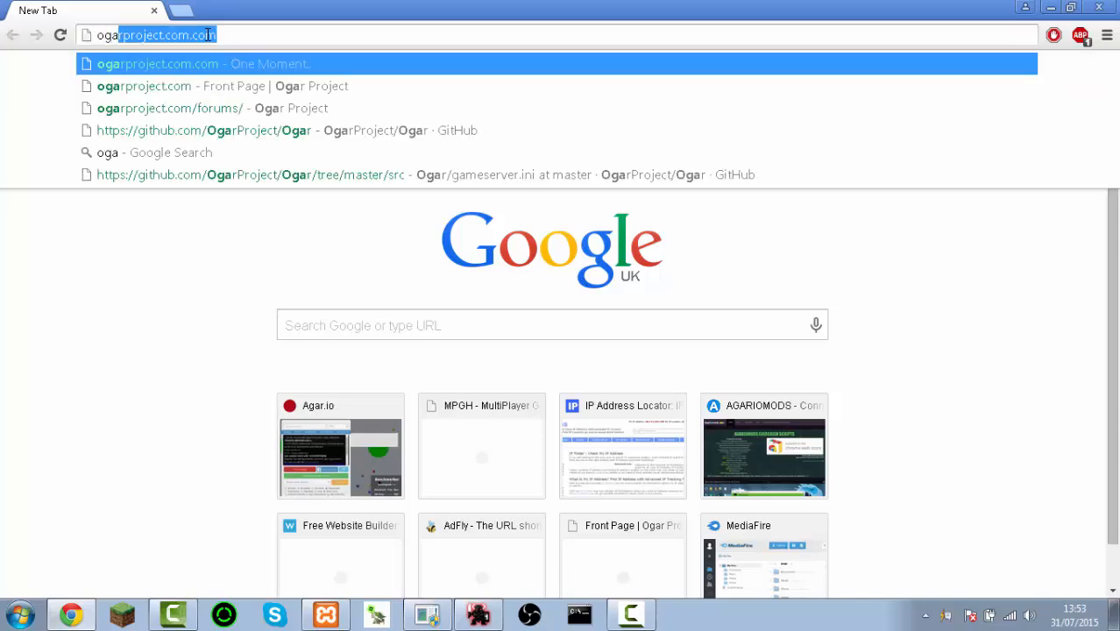
click(203, 130)
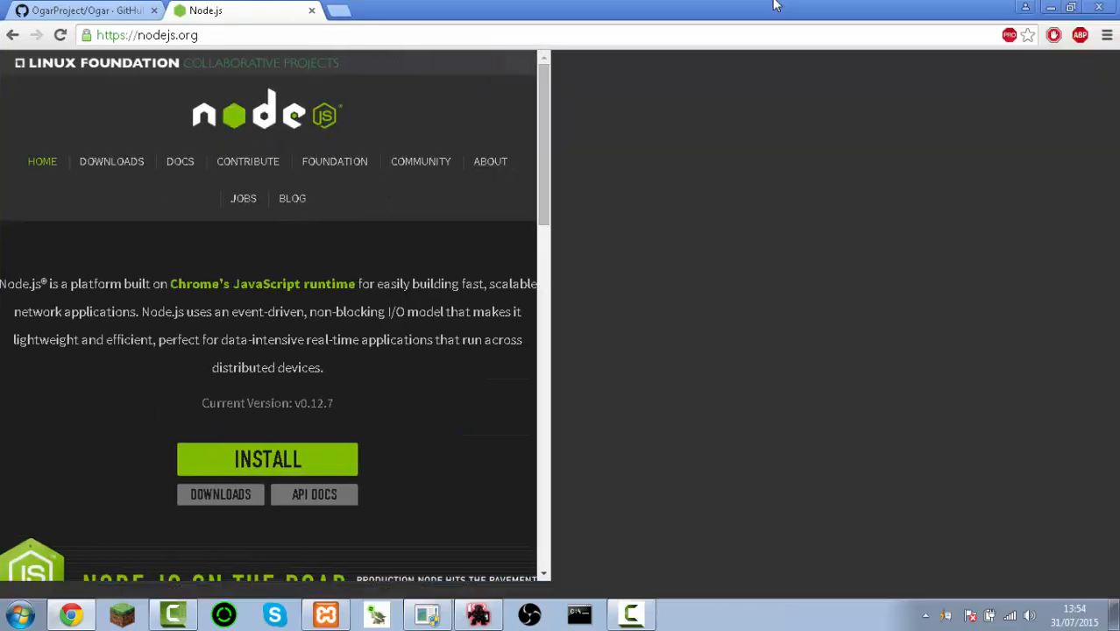
click(79, 10)
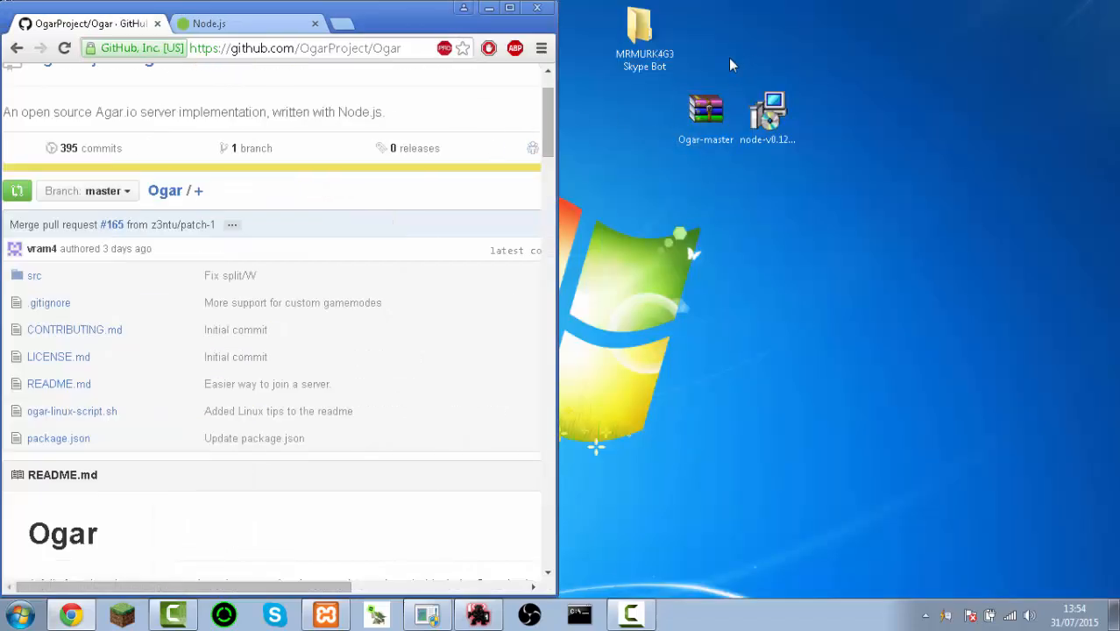
Extract Ogar-master.zip to the desktop with WinRAR and close the archive
double_click(704, 114)
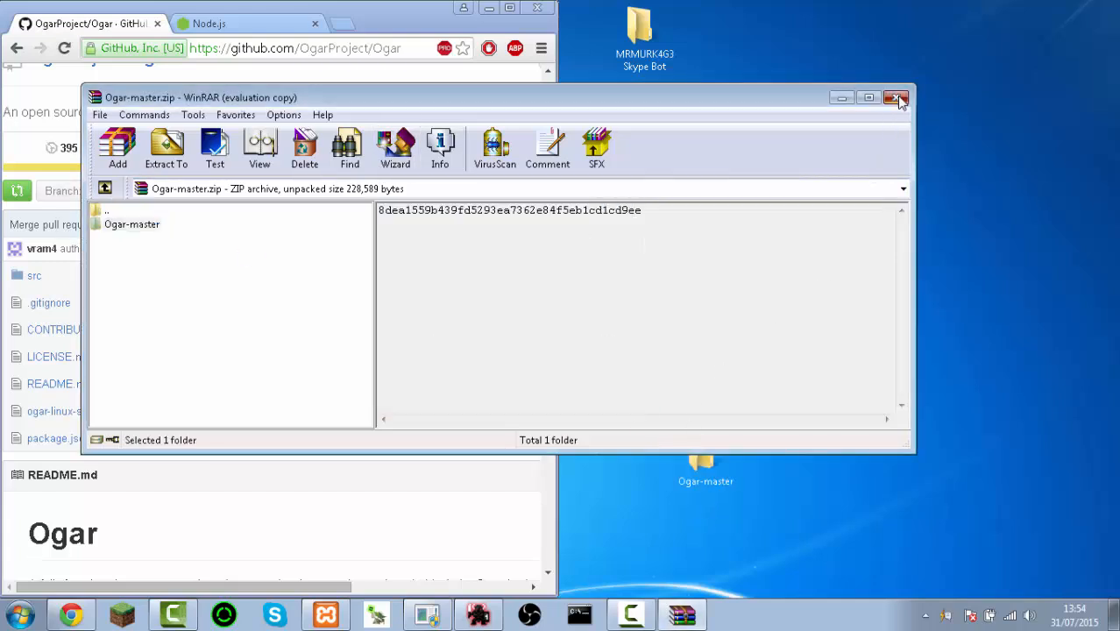
click(896, 99)
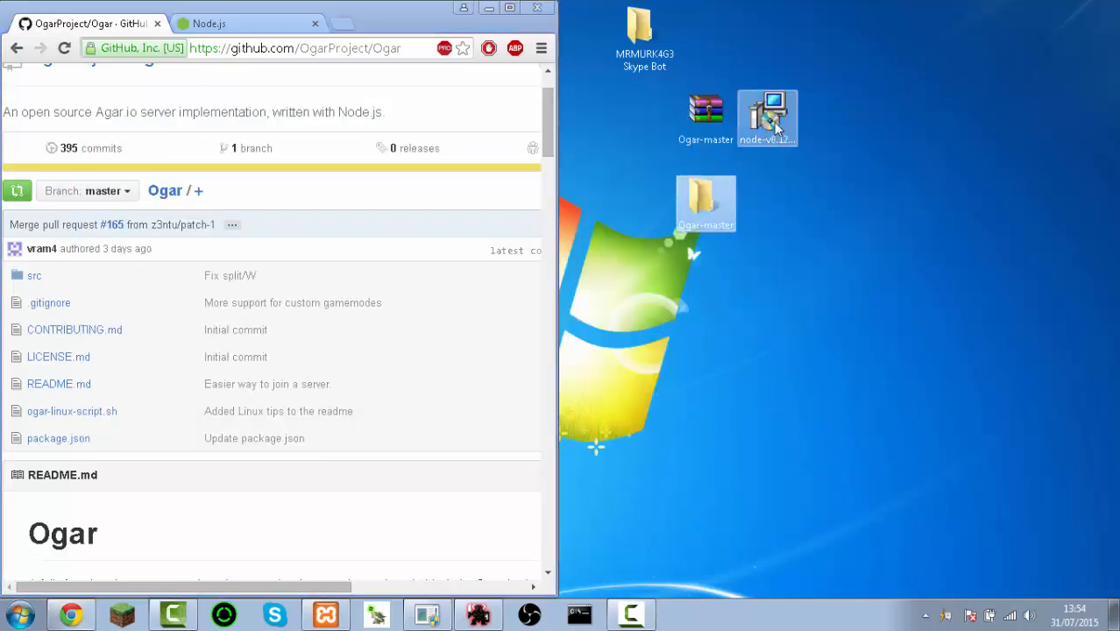
Install Node.js with the license accepted and default features, finishing the wizard
double_click(767, 118)
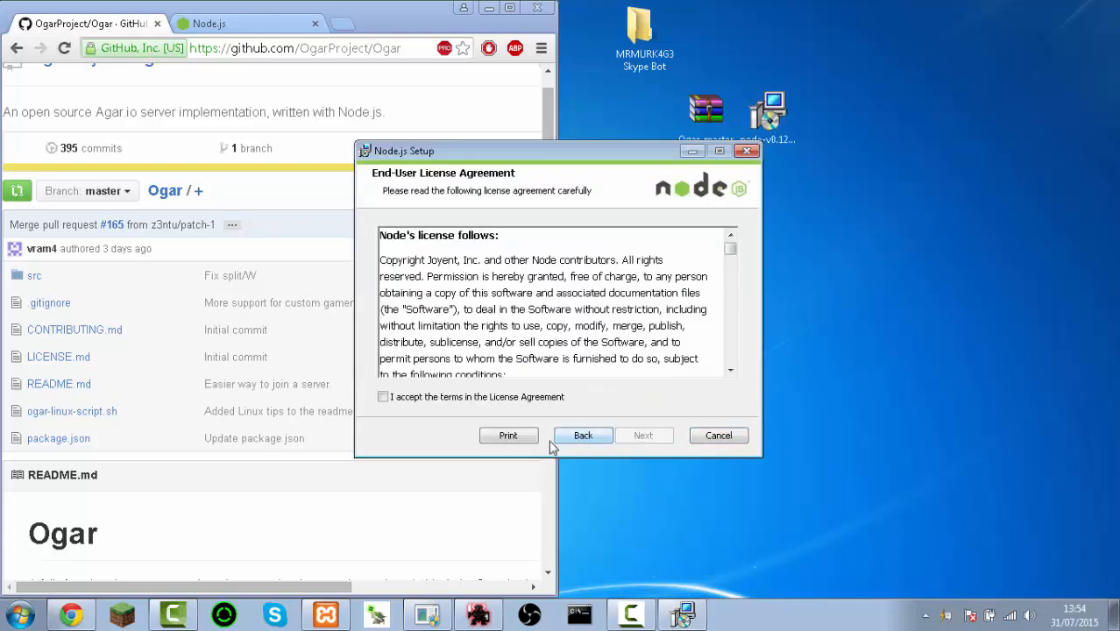
click(643, 435)
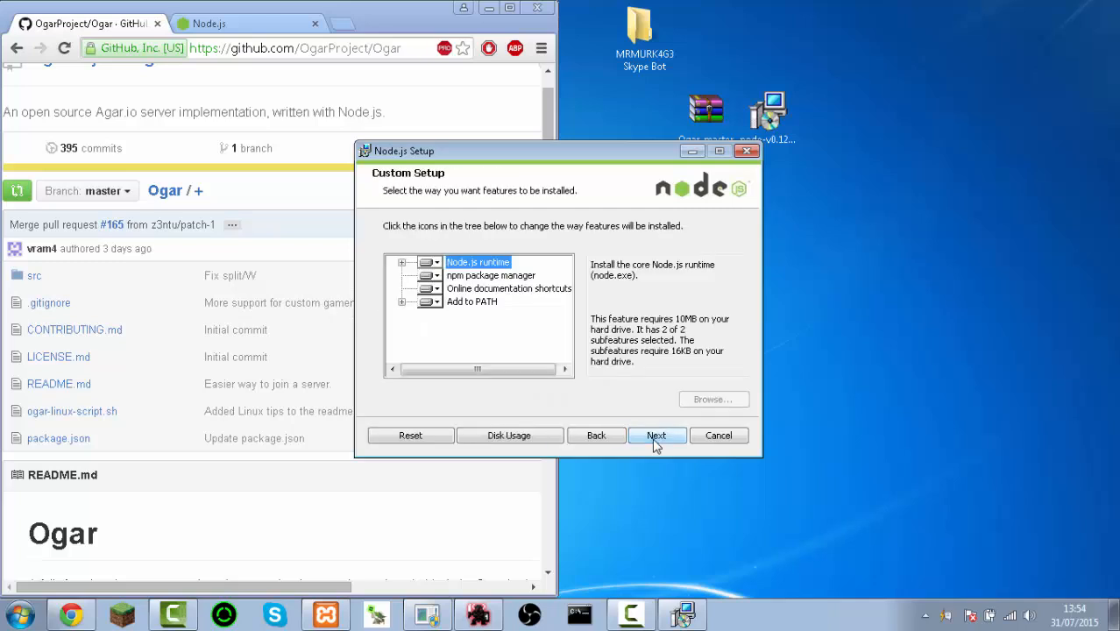
click(655, 435)
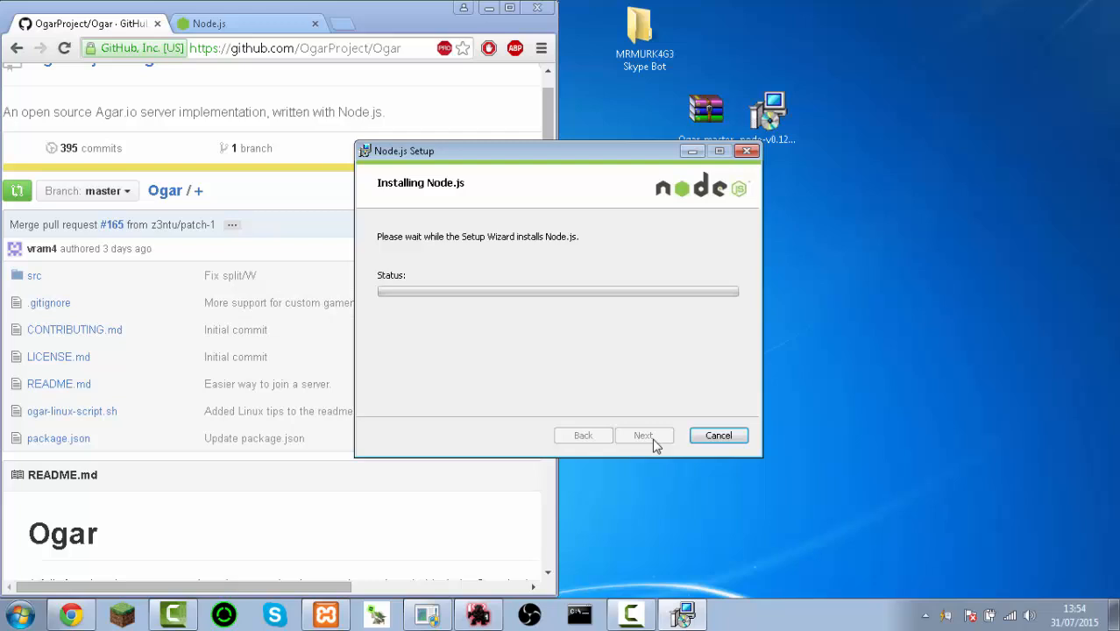
mouse_move(650, 333)
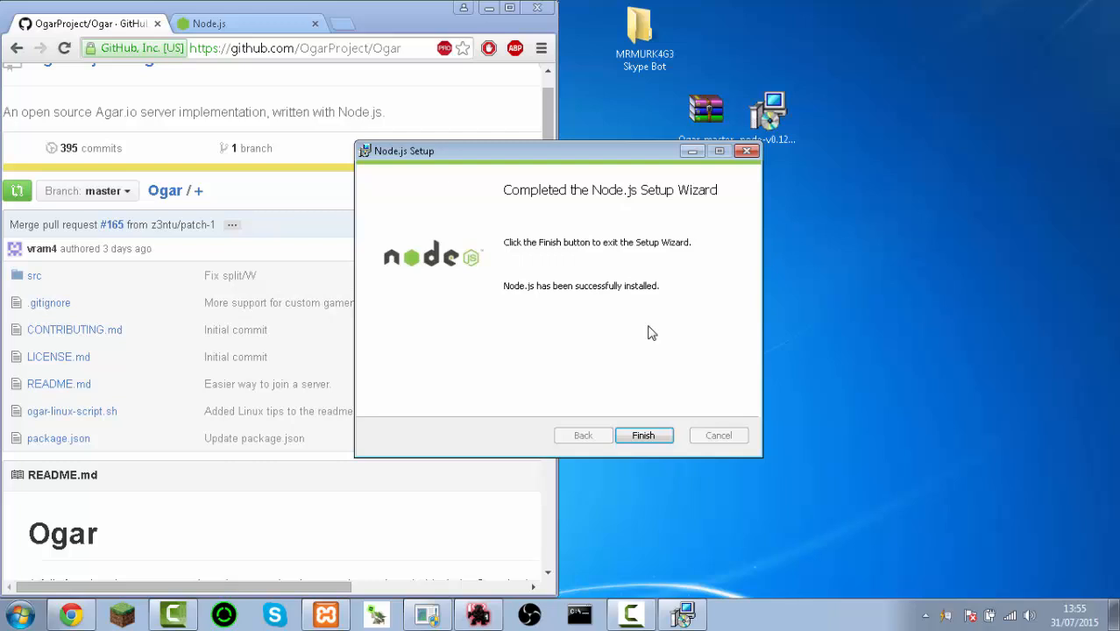
click(641, 435)
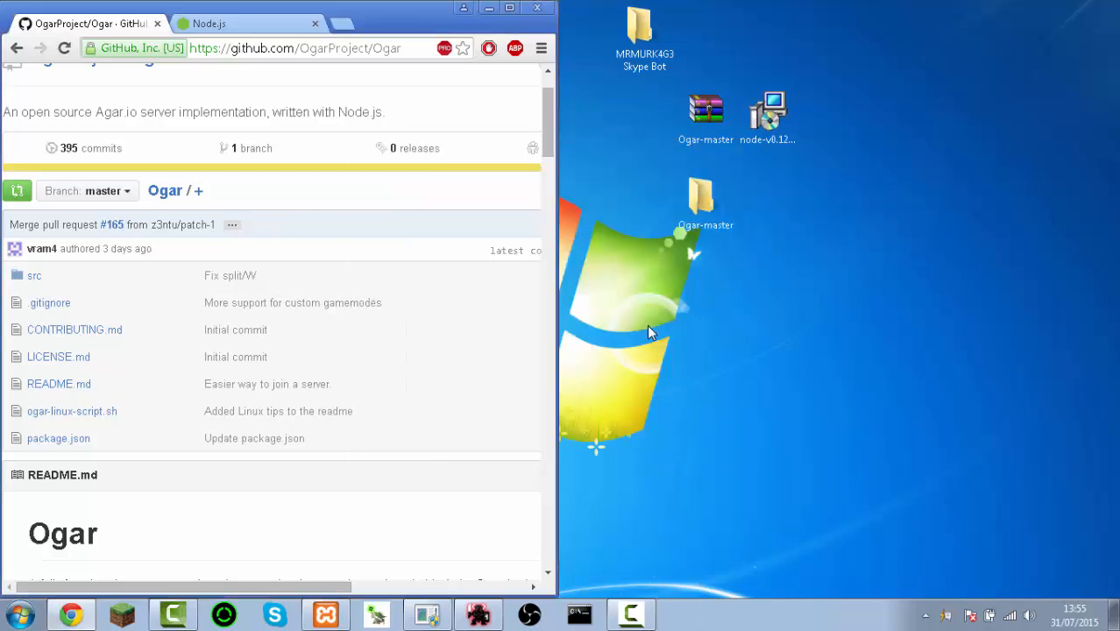
mouse_move(797, 60)
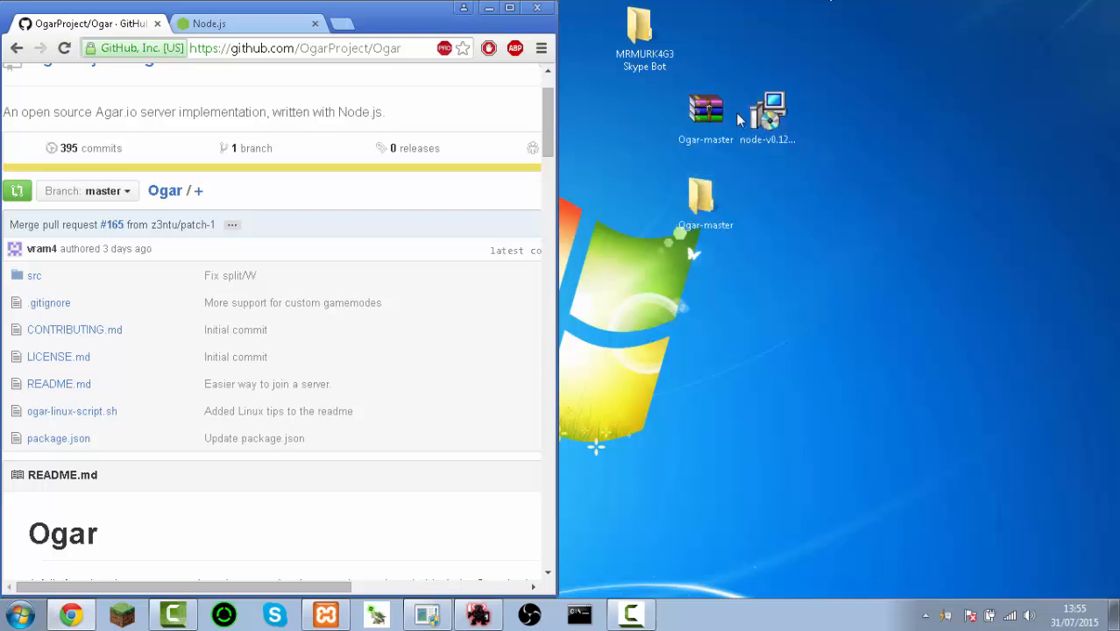
mouse_move(382, 144)
text(cmd)
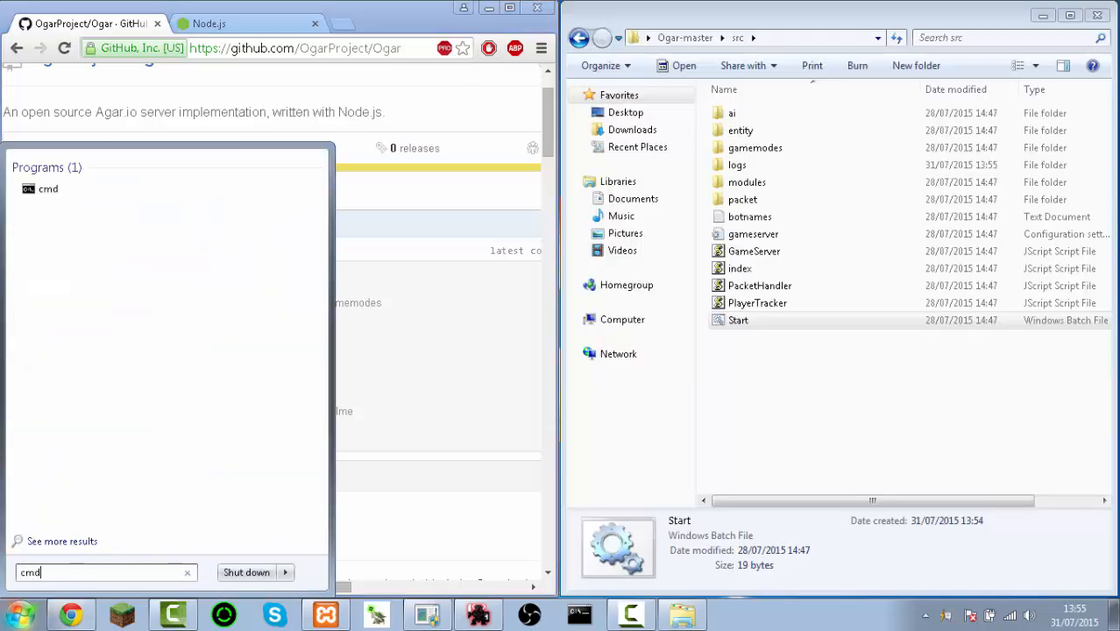
Run 'npm install ws' in Command Prompt, then close the console and src folder window
click(47, 189)
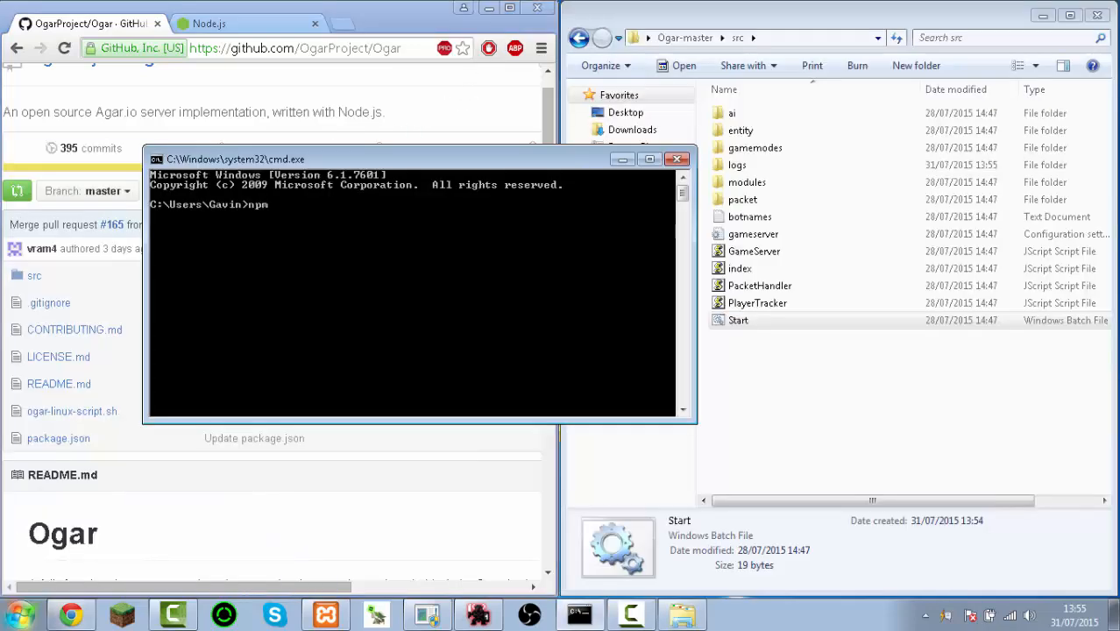
text(install ws)
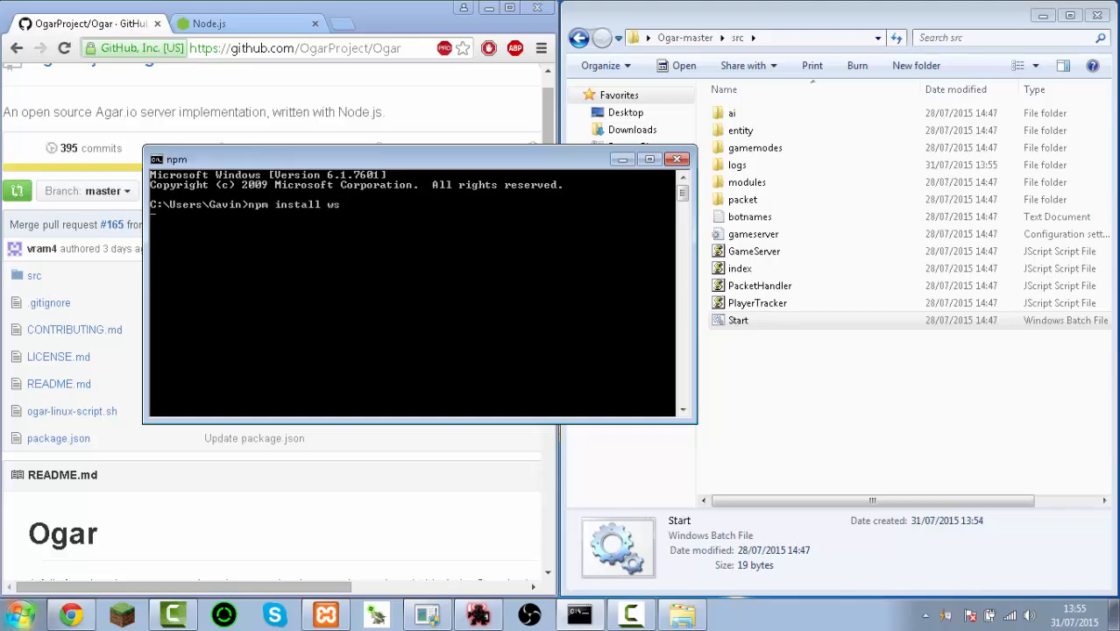
key(enter)
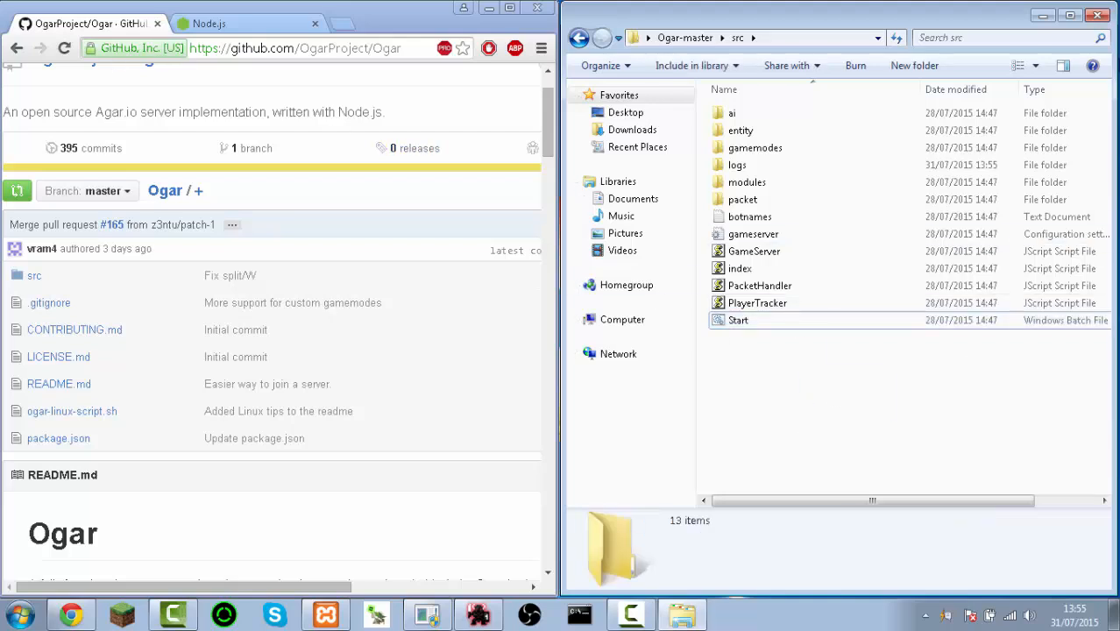
click(1097, 14)
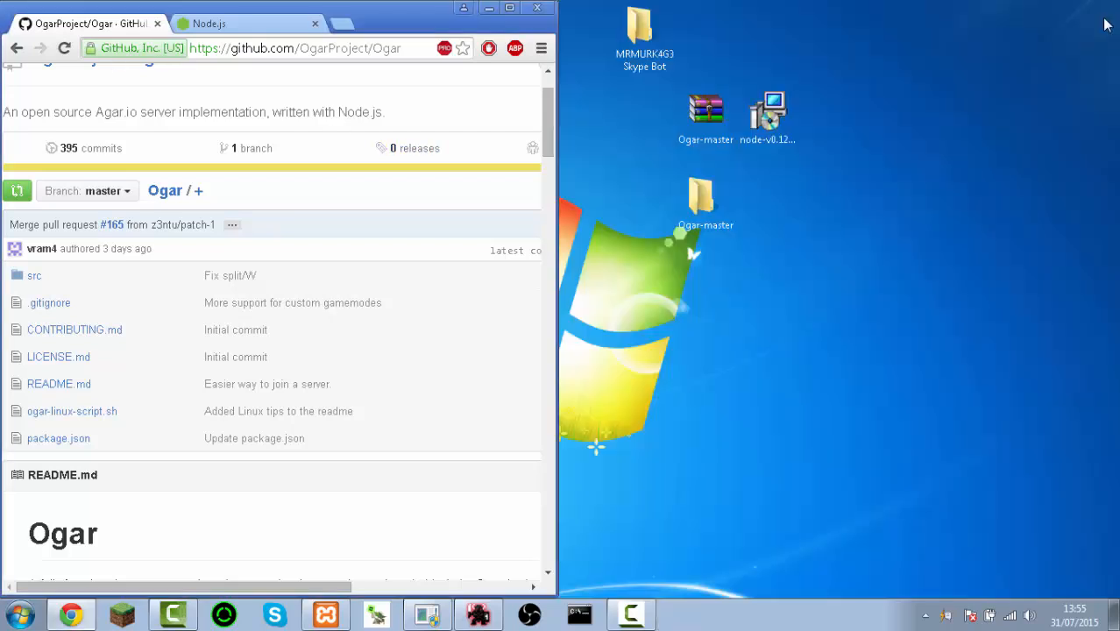